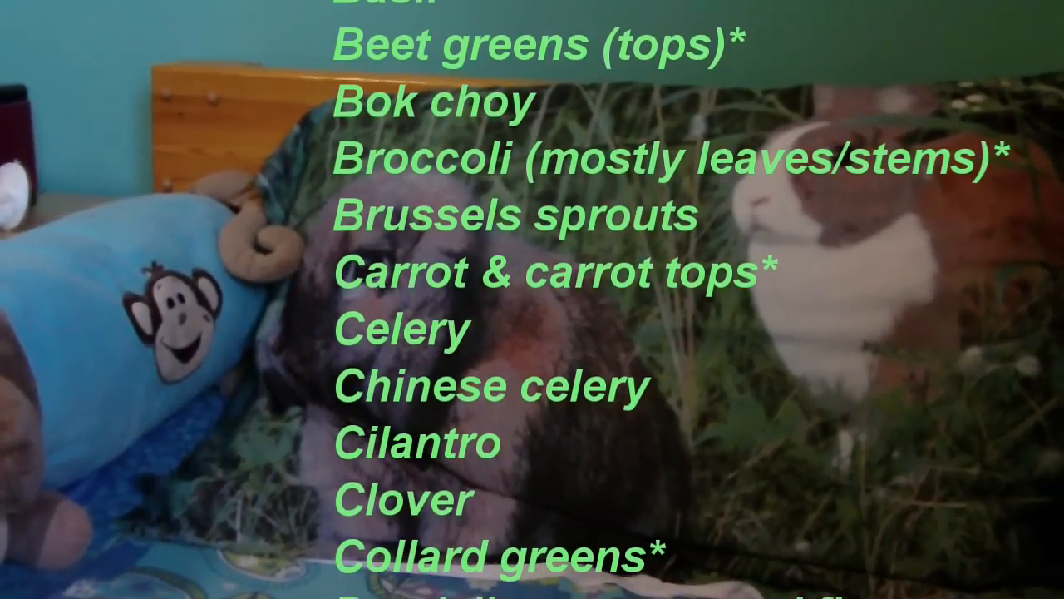
scroll("down", 3)
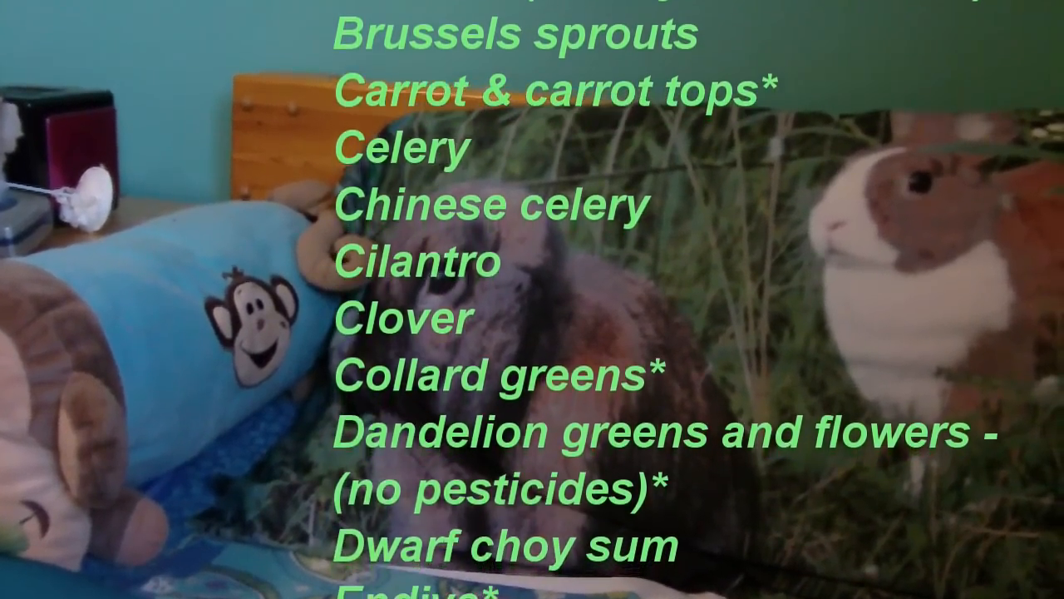
scroll("down", 3)
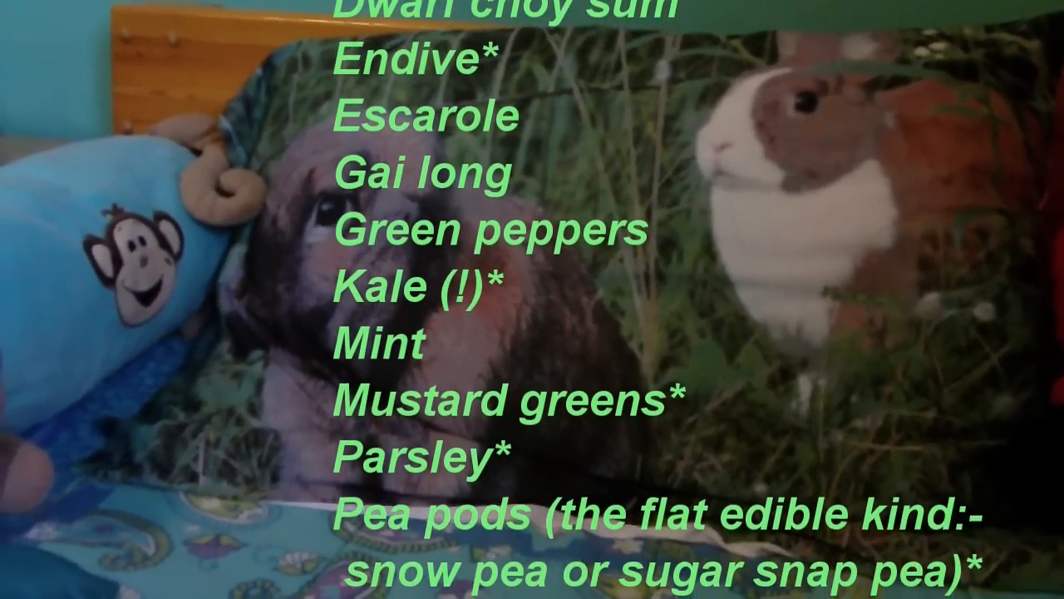